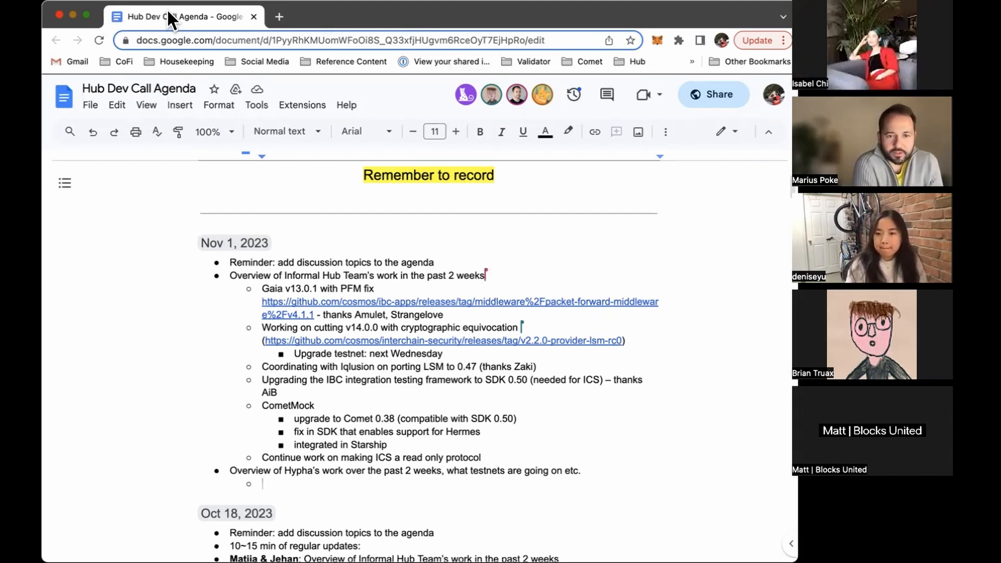
scroll("down", 3)
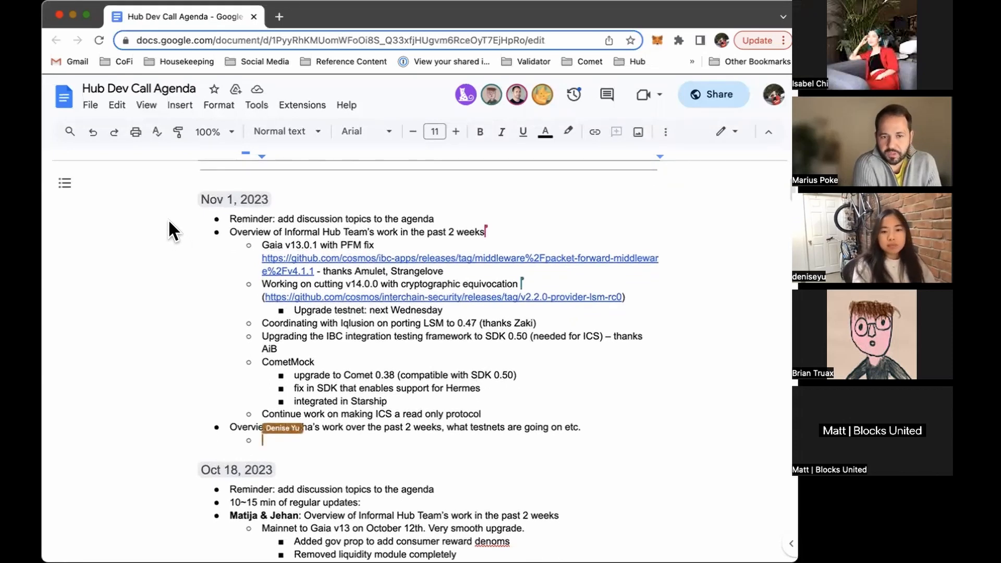
type("Block production")
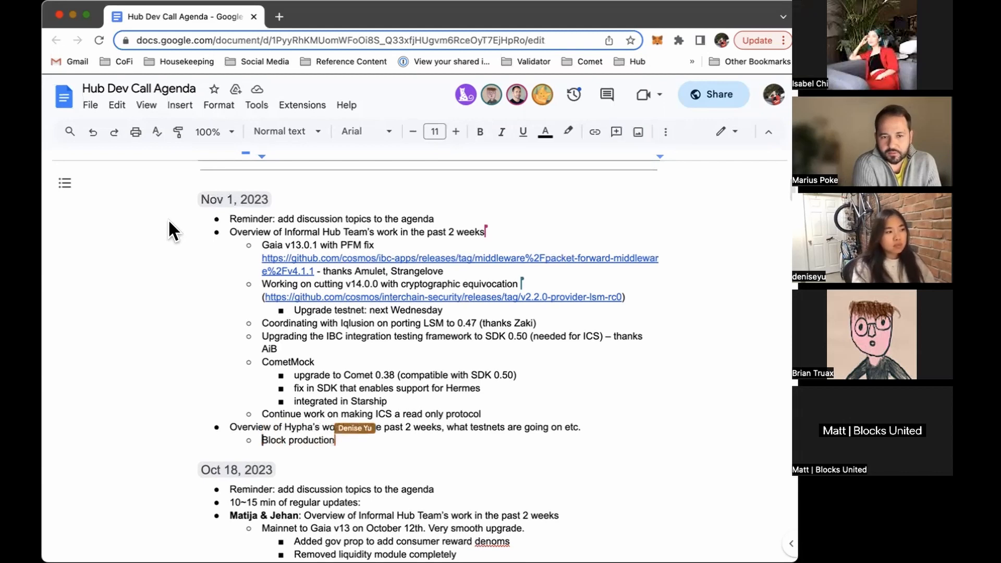
type("mystery investigation!")
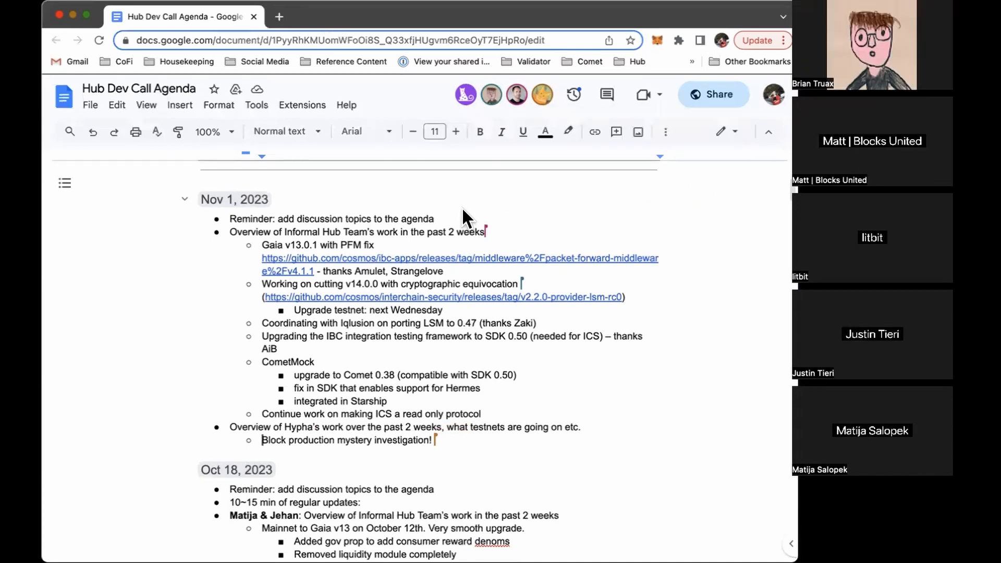
mouse_move(460, 197)
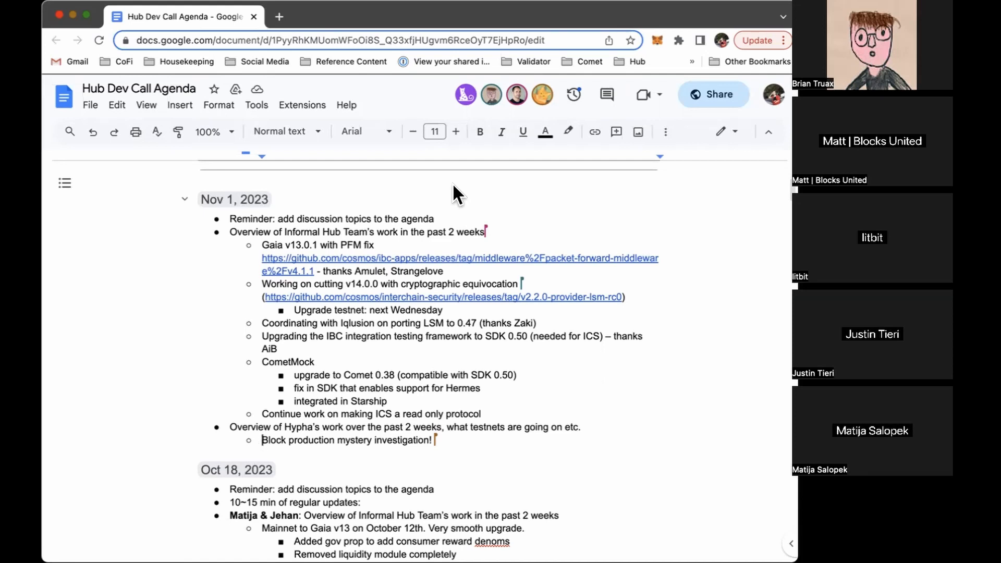
mouse_move(678, 193)
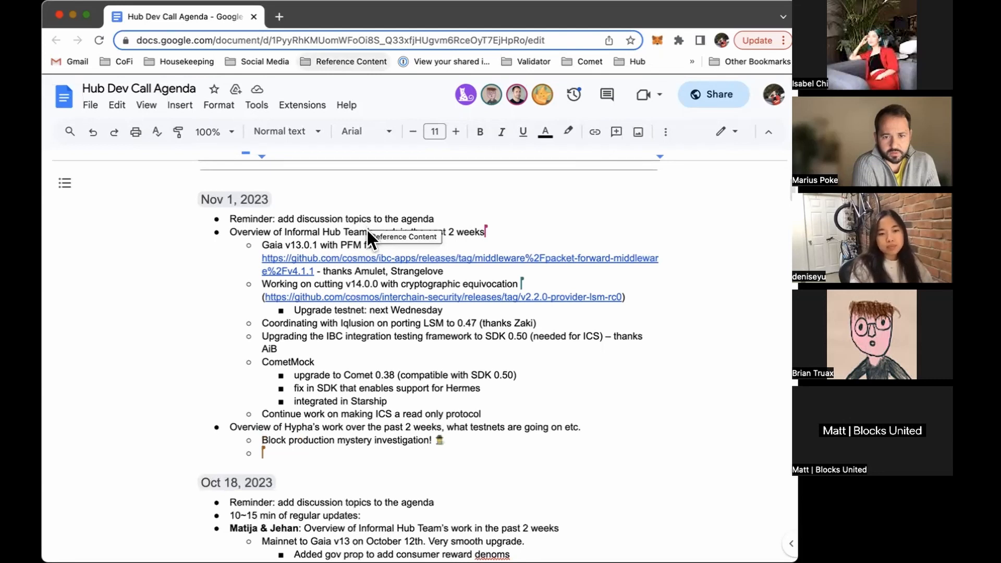
mouse_move(294, 92)
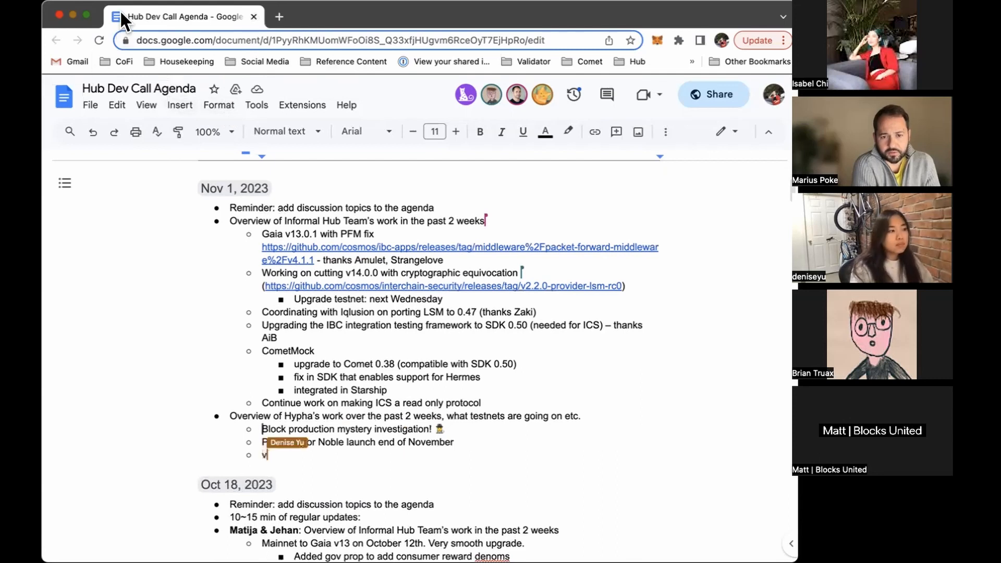
type("V14 tests")
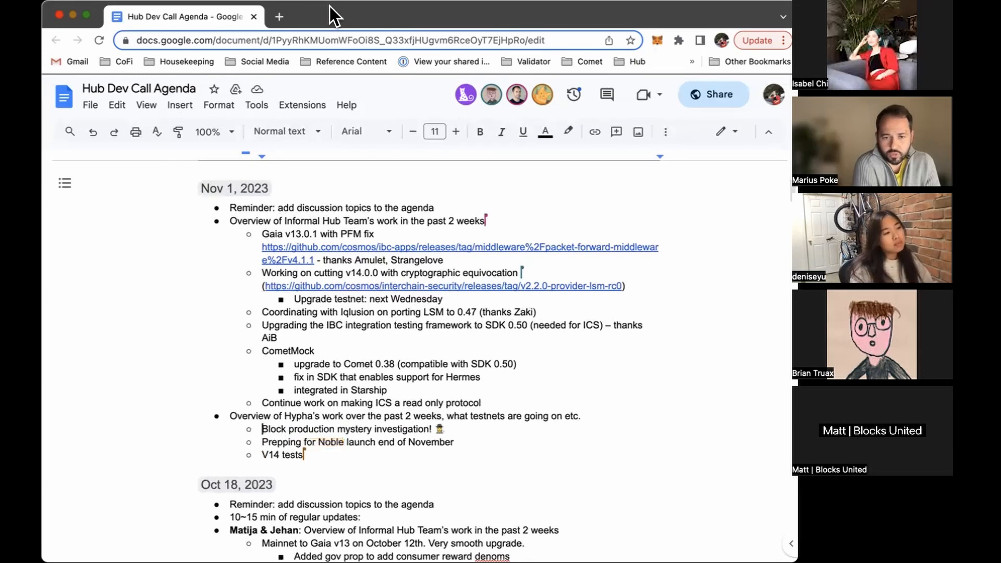
type("kickin")
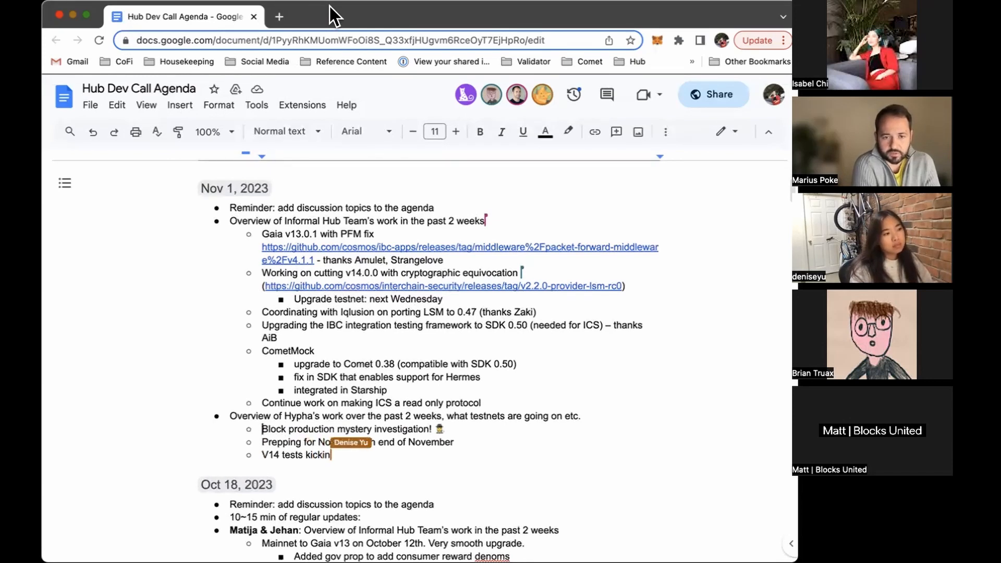
type("continuing")
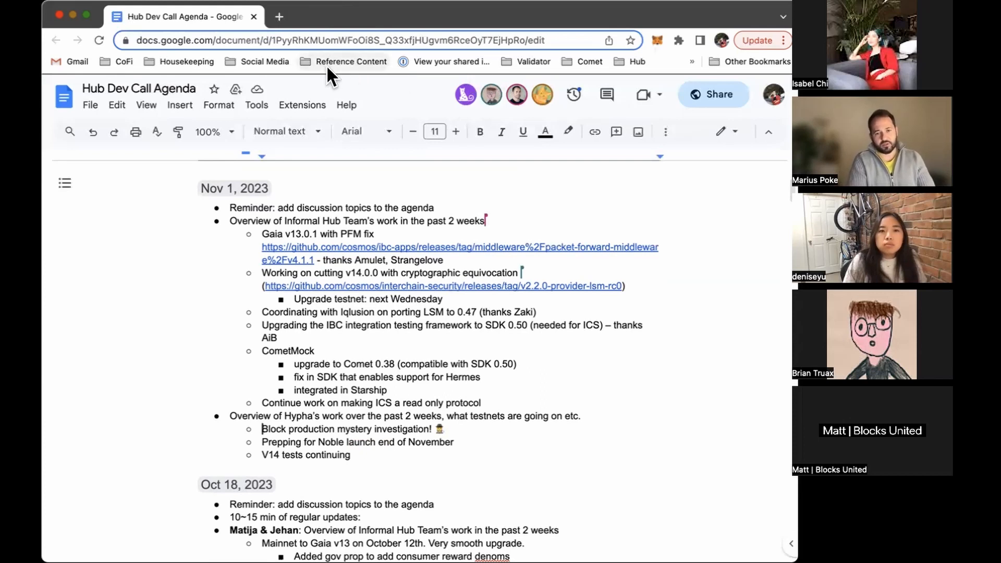
mouse_move(343, 62)
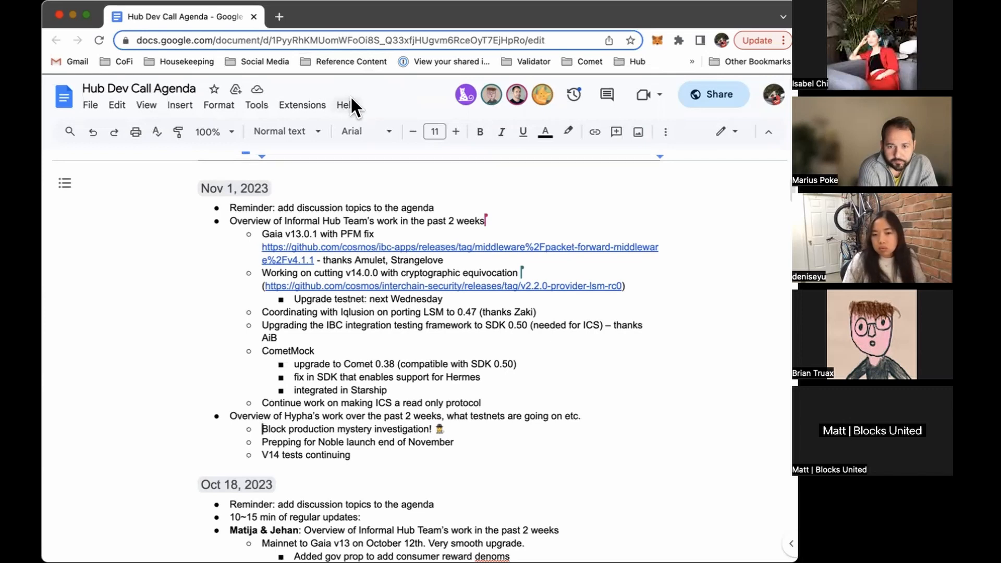
mouse_move(397, 163)
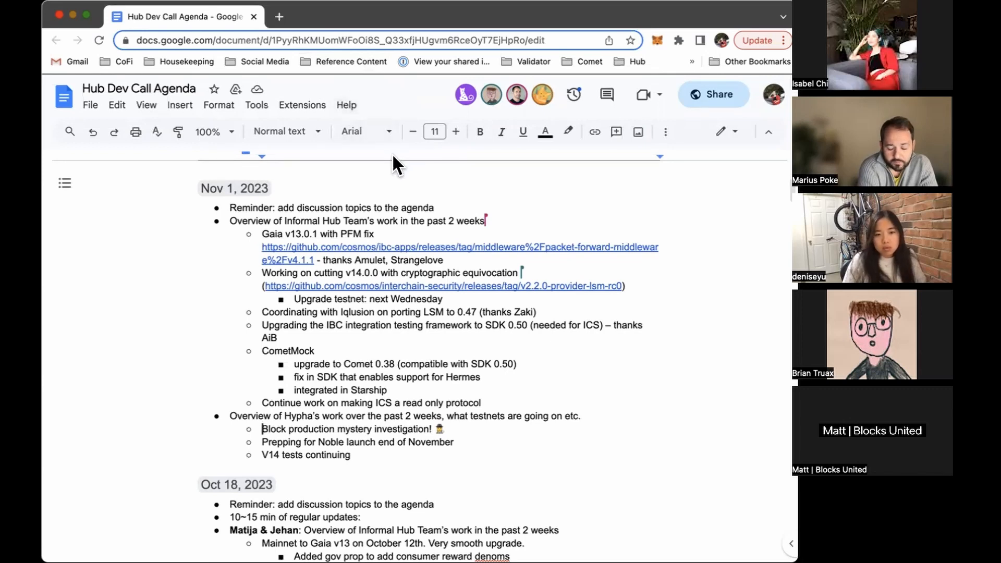
mouse_move(348, 22)
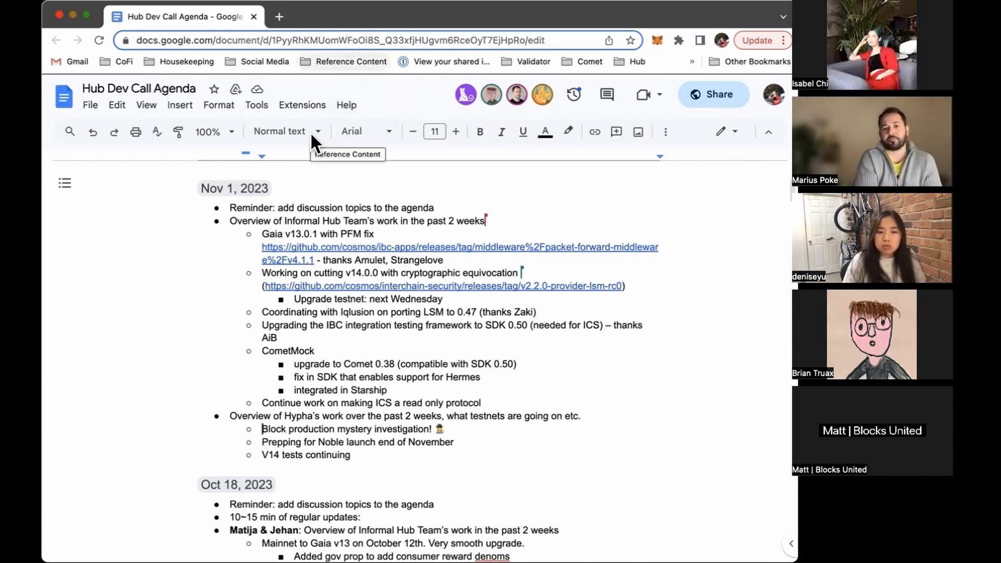
mouse_move(409, 306)
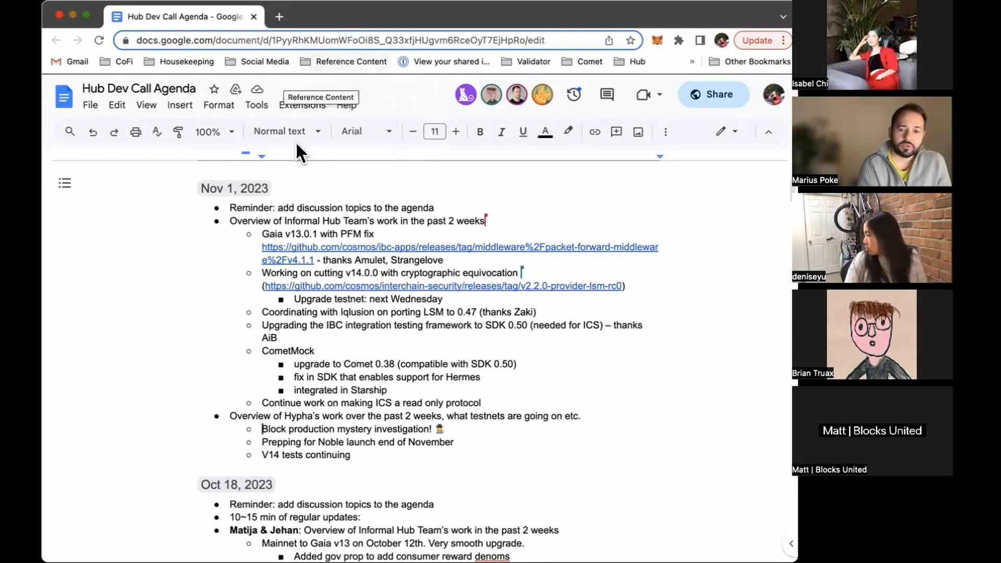
mouse_move(393, 240)
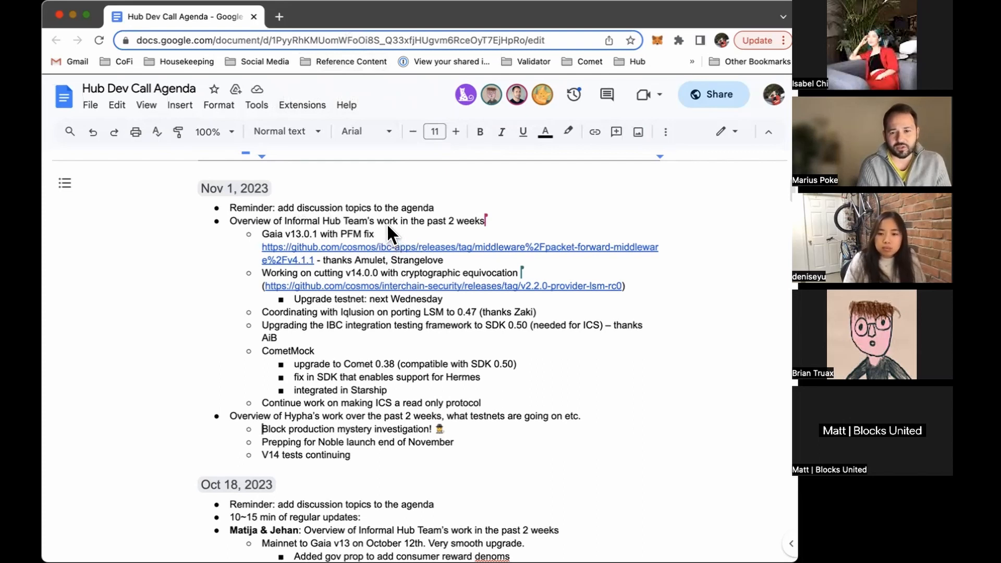
mouse_move(394, 232)
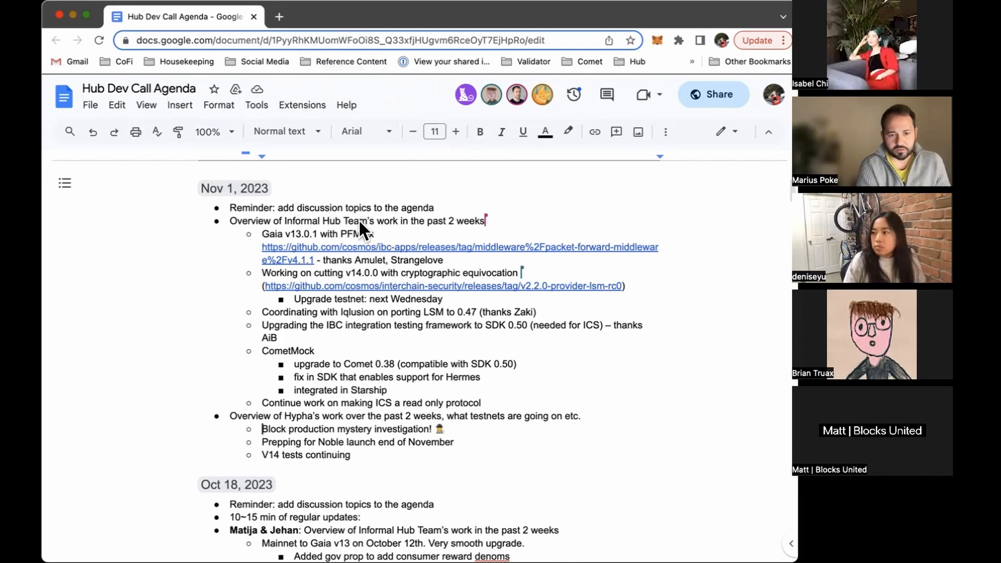
type("fix")
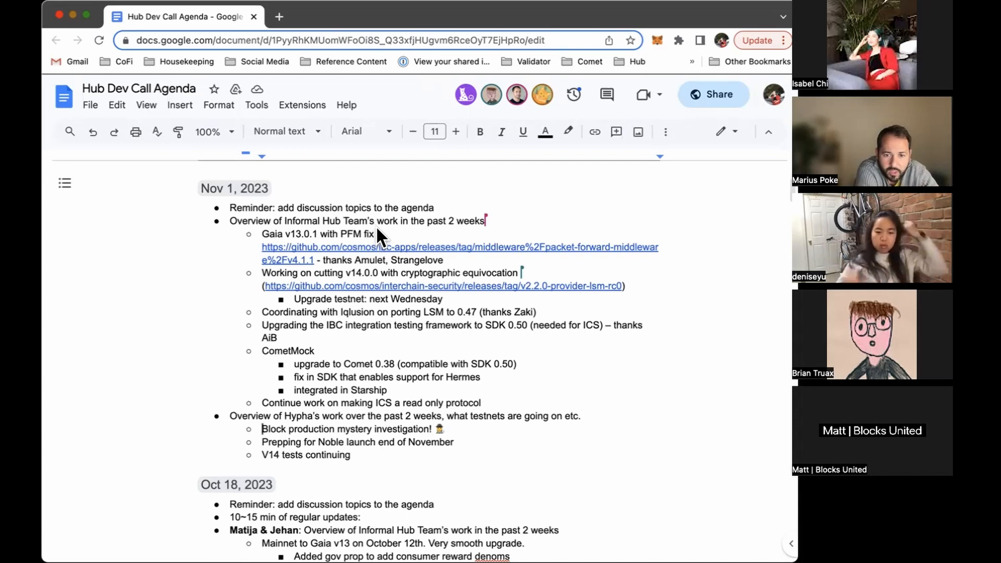
mouse_move(378, 241)
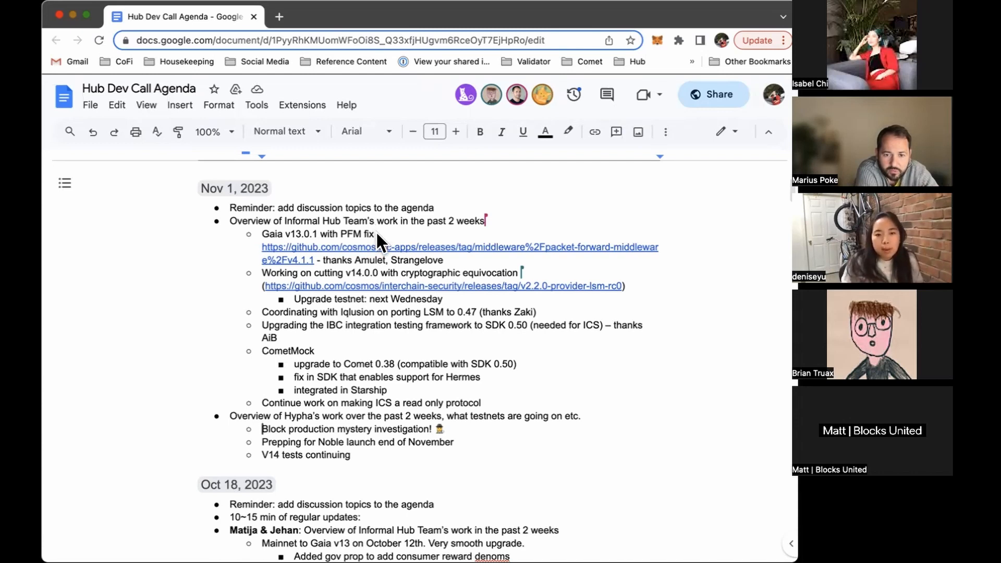
mouse_move(395, 302)
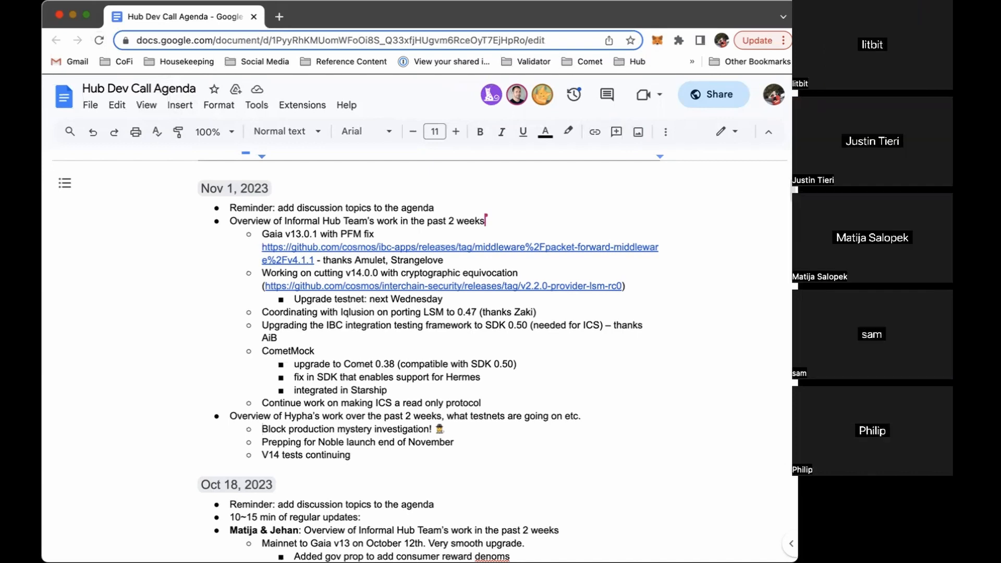
mouse_move(454, 229)
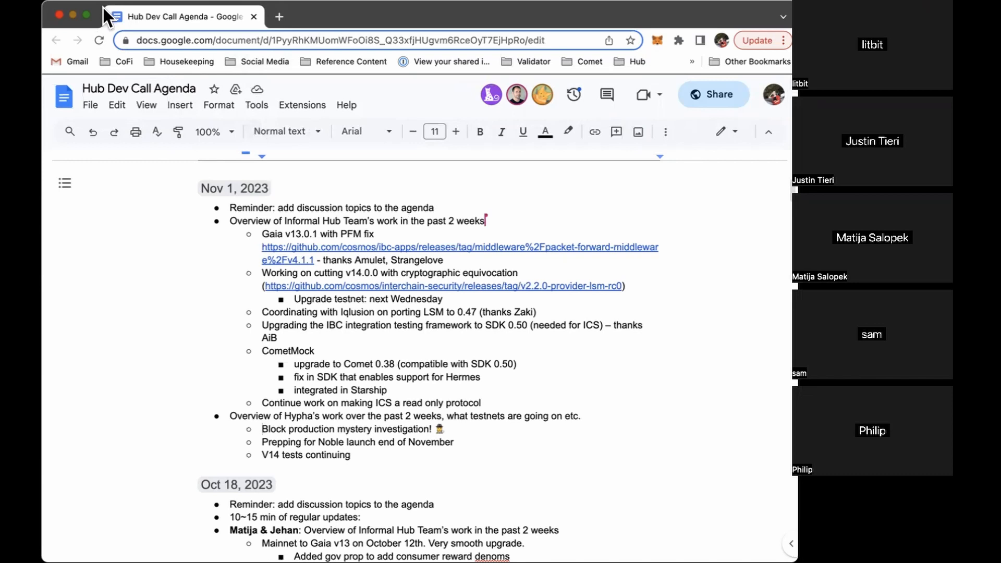
mouse_move(746, 69)
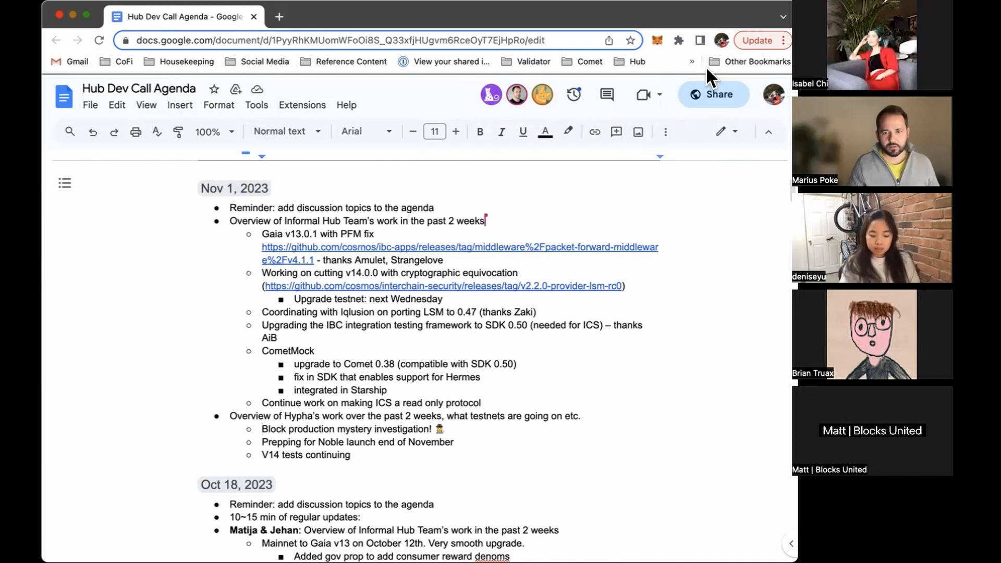
mouse_move(706, 76)
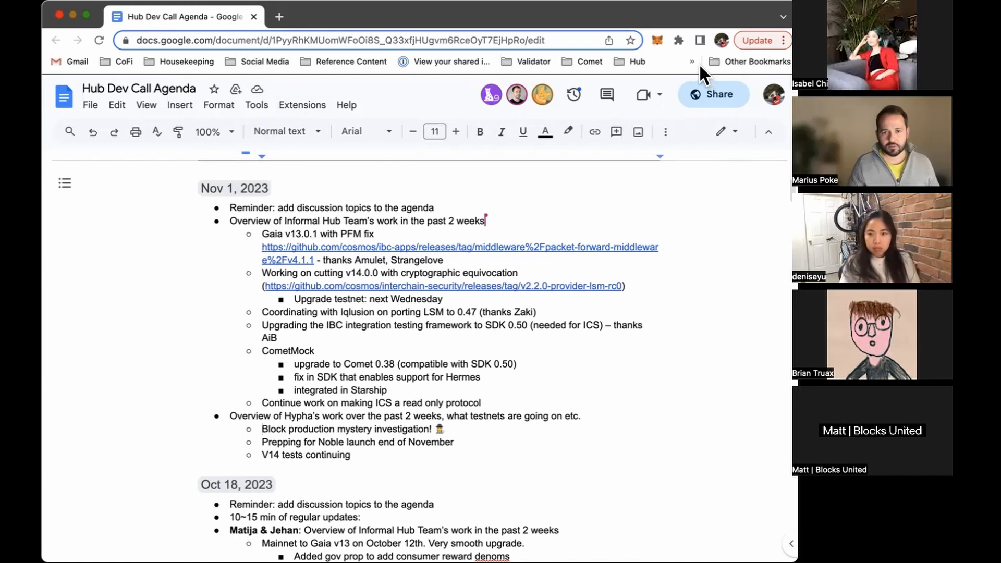
mouse_move(711, 80)
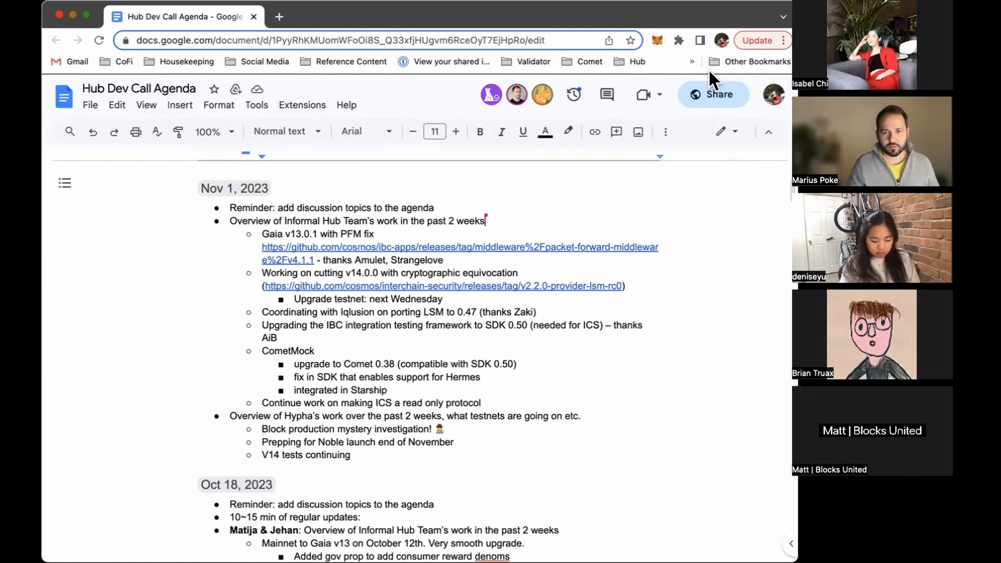
mouse_move(487, 91)
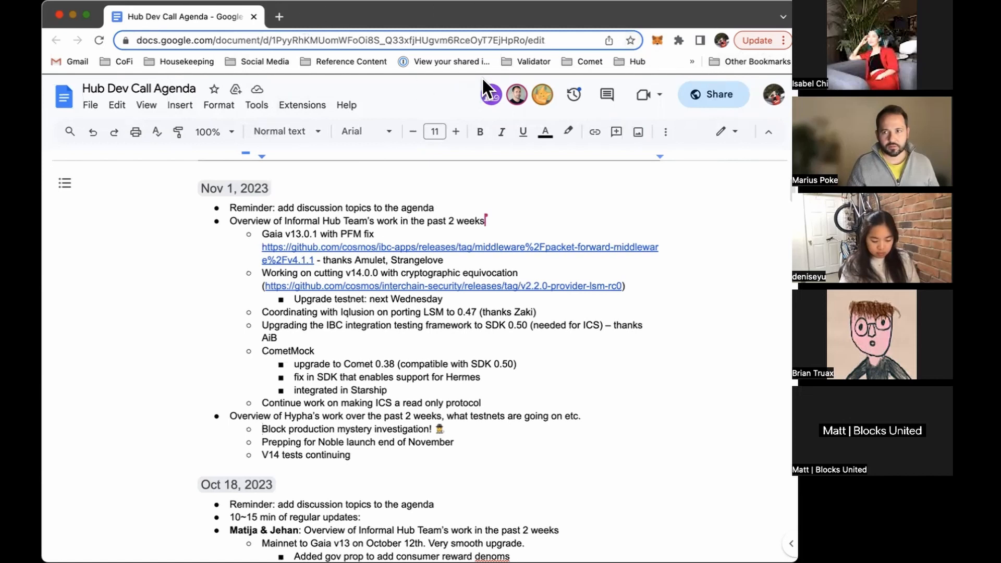
mouse_move(445, 111)
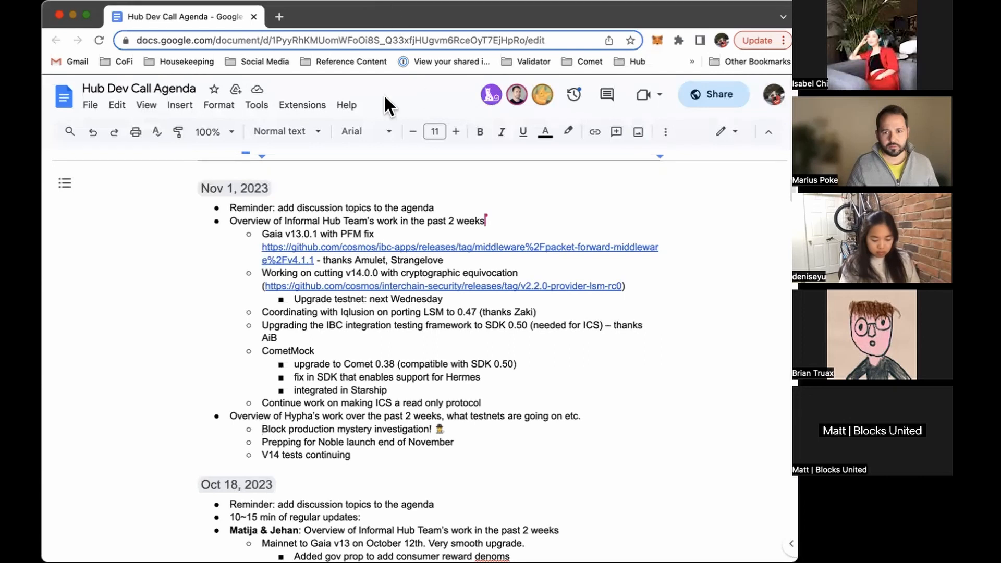
mouse_move(461, 322)
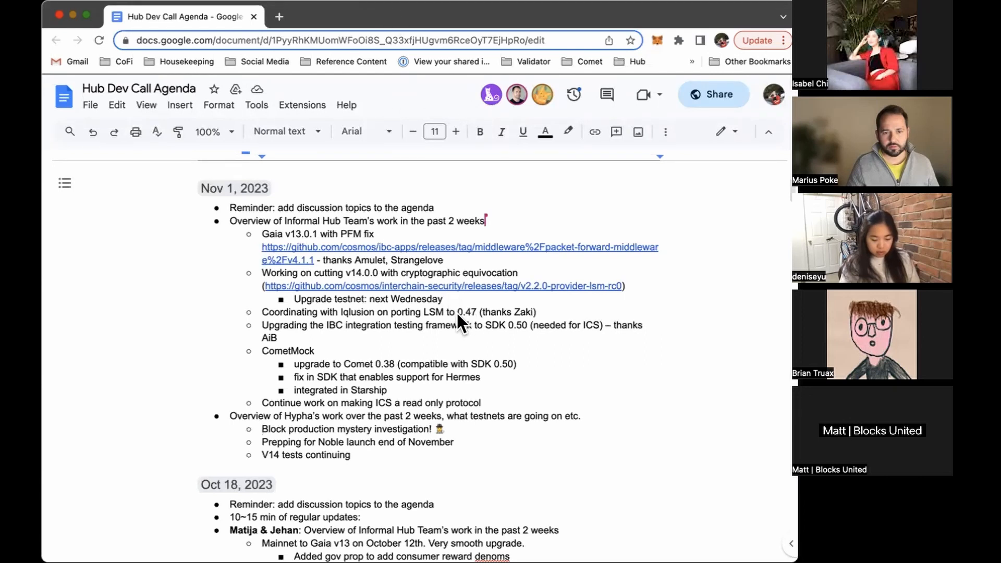
scroll("down", 3)
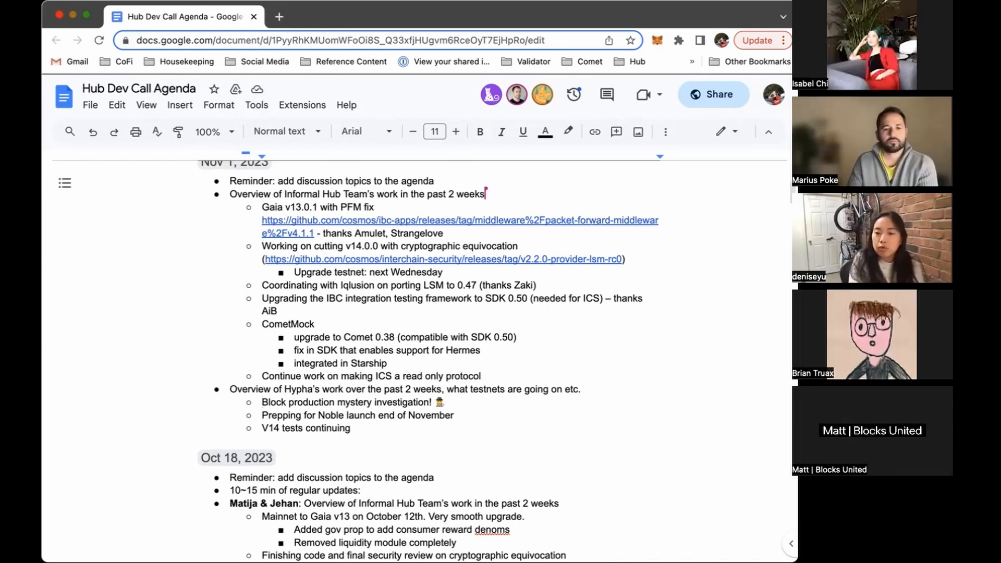
mouse_move(519, 166)
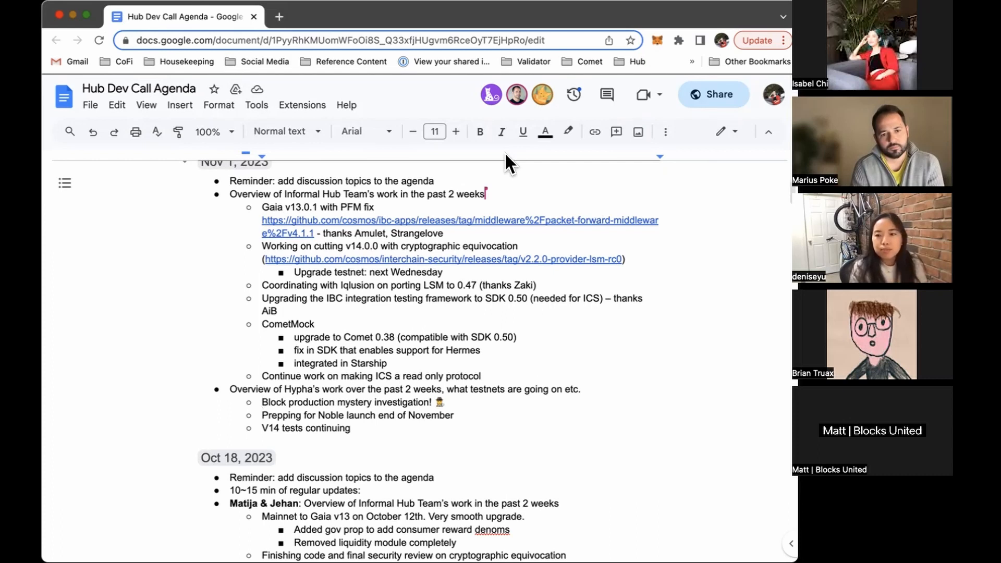
scroll("down", 3)
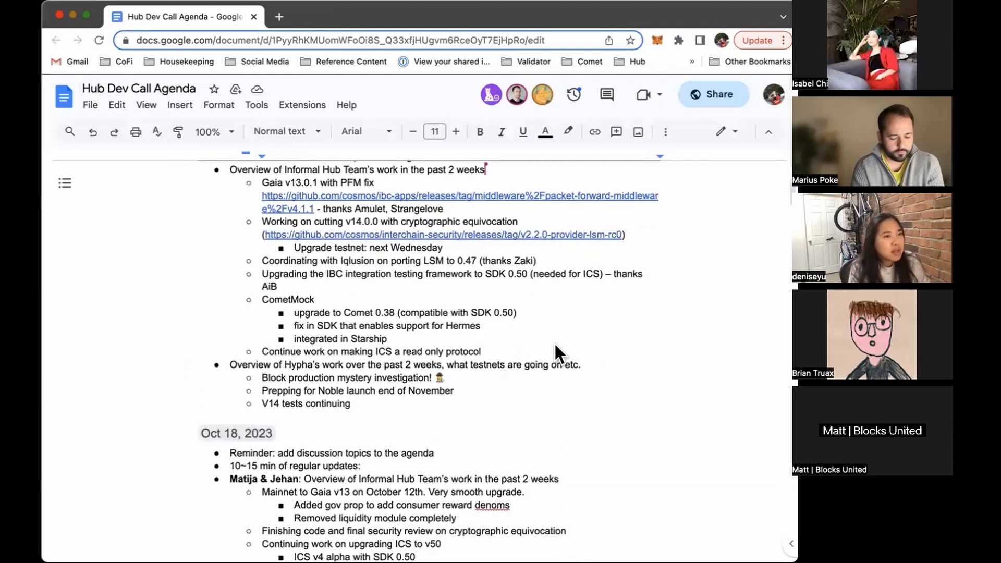
mouse_move(587, 358)
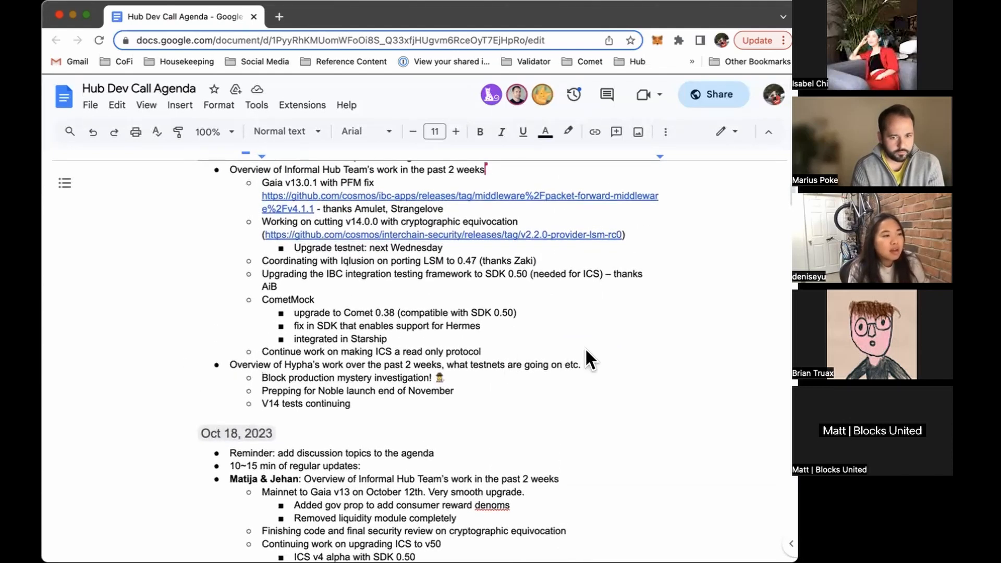
mouse_move(587, 365)
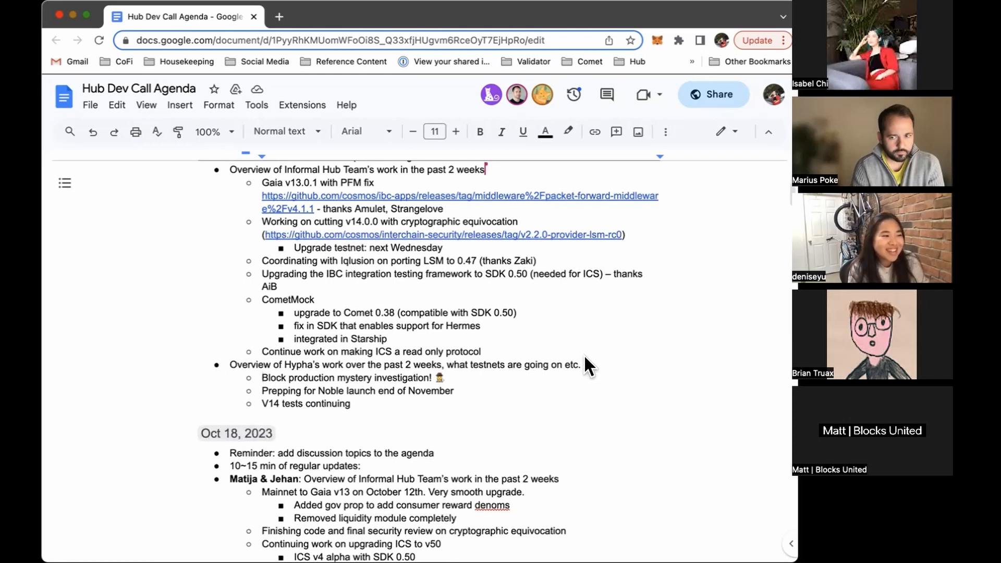
mouse_move(457, 156)
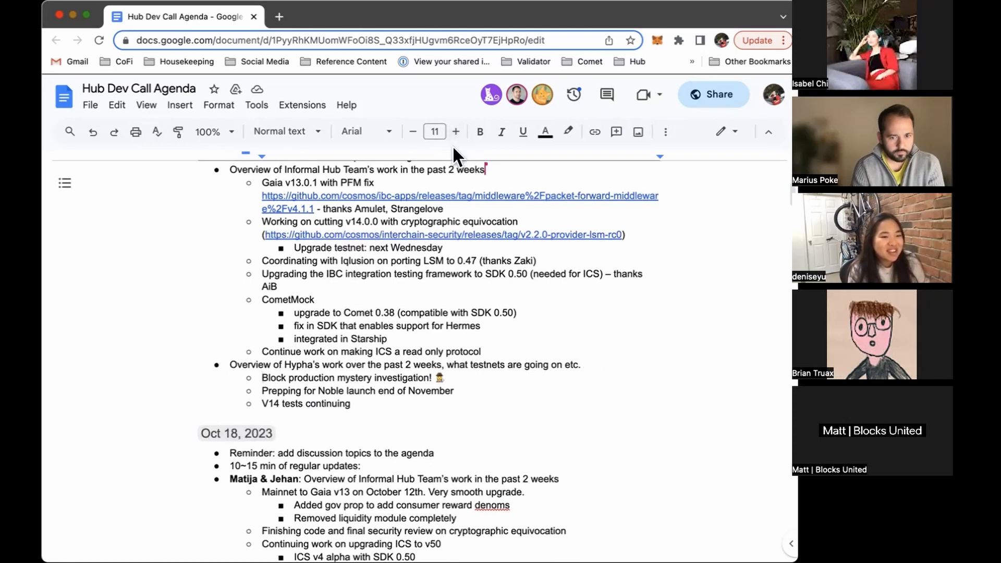
mouse_move(338, 22)
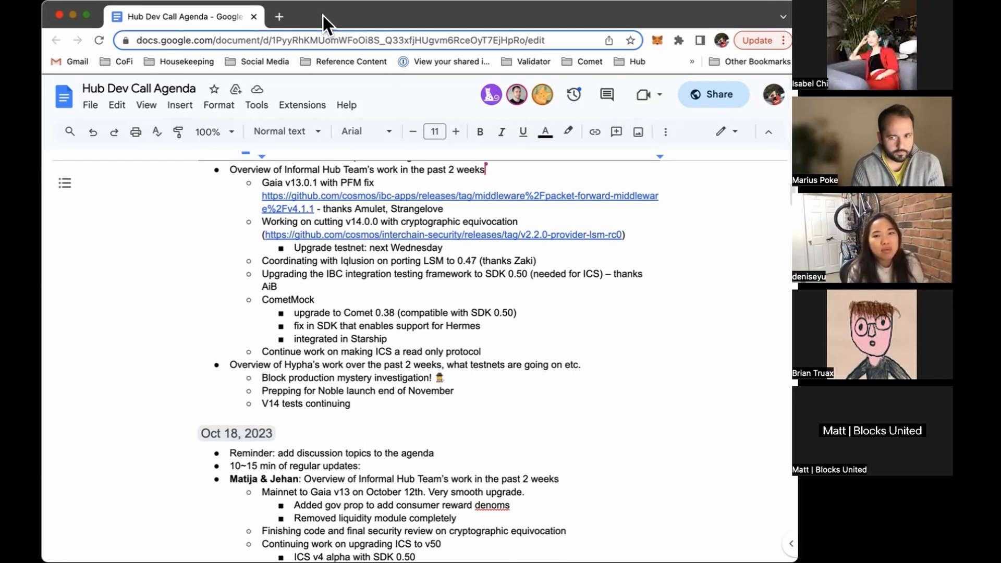
mouse_move(309, 21)
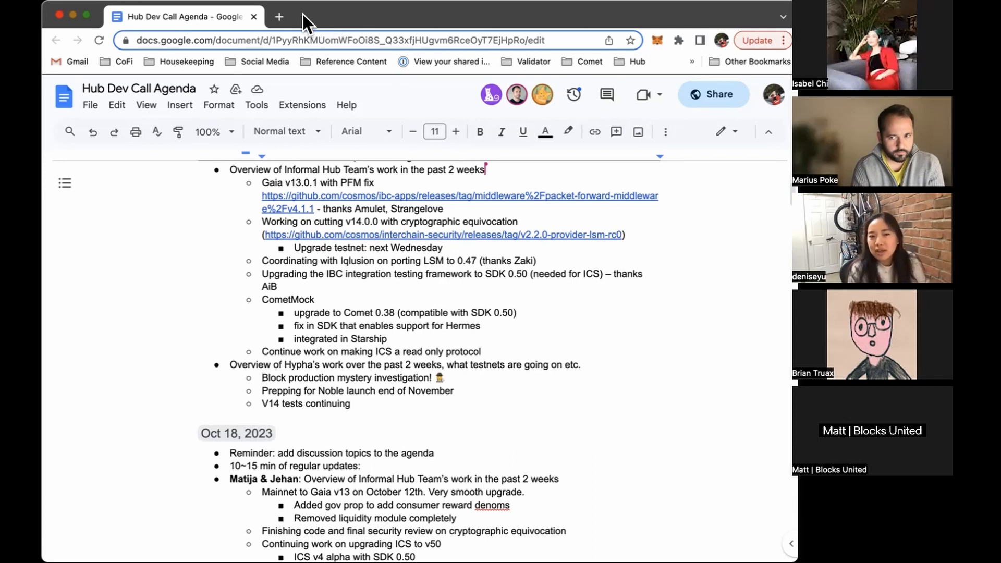
mouse_move(105, 25)
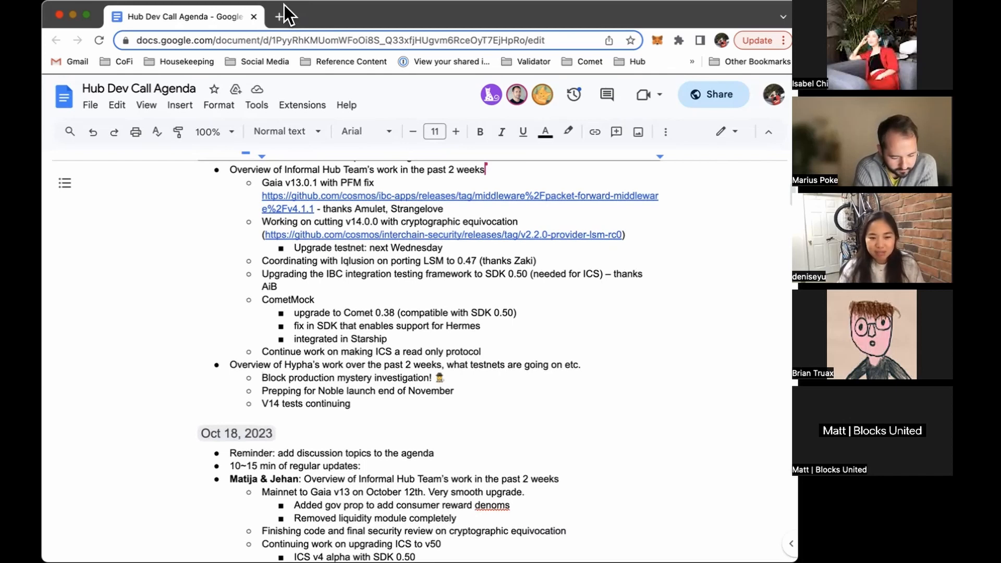
mouse_move(132, 14)
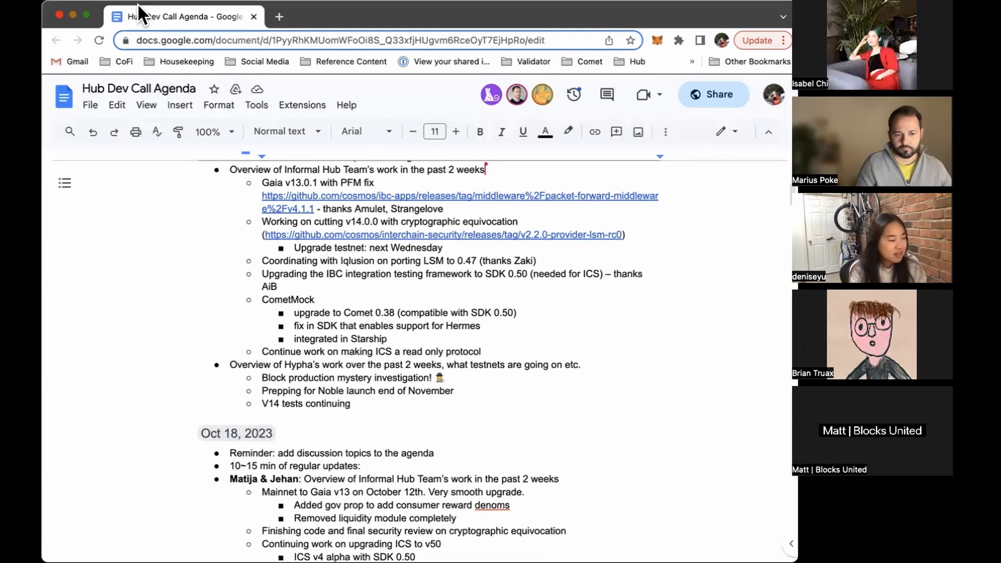
mouse_move(96, 21)
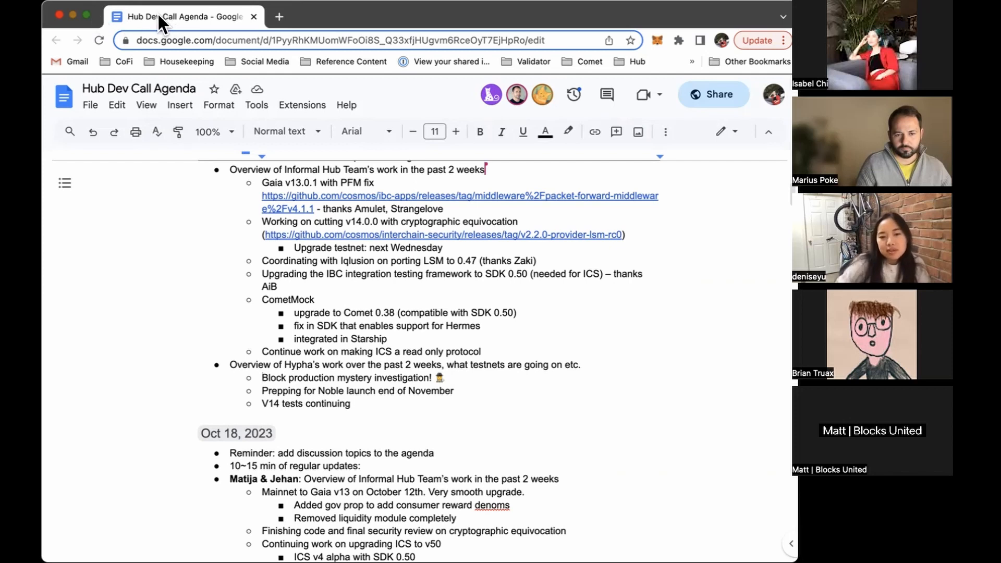
mouse_move(189, 121)
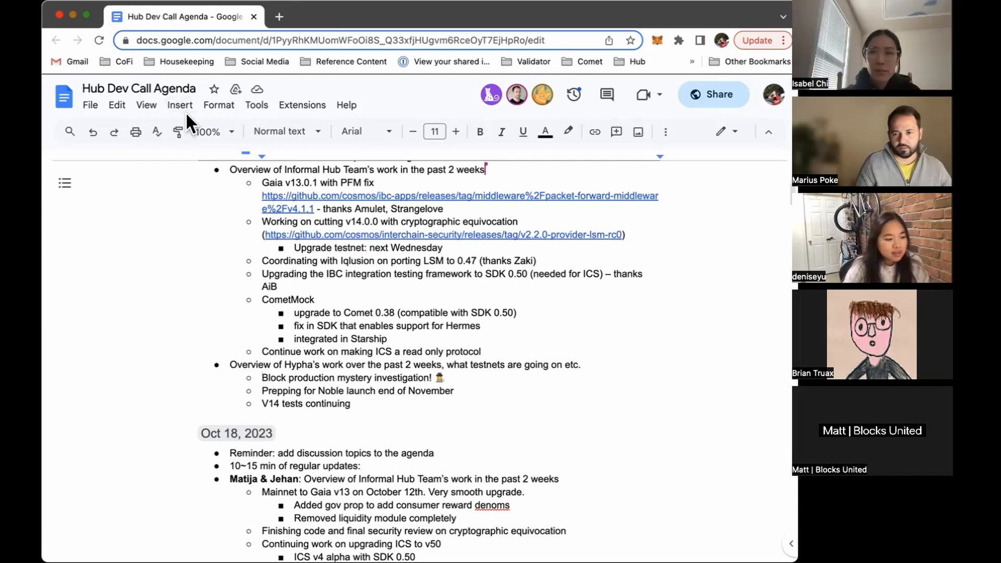
mouse_move(146, 104)
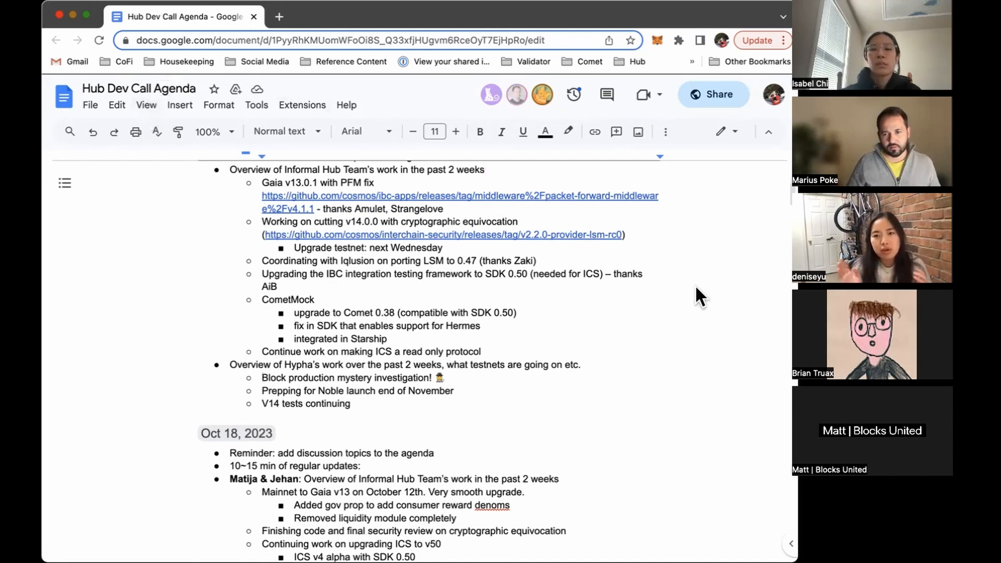
mouse_move(168, 225)
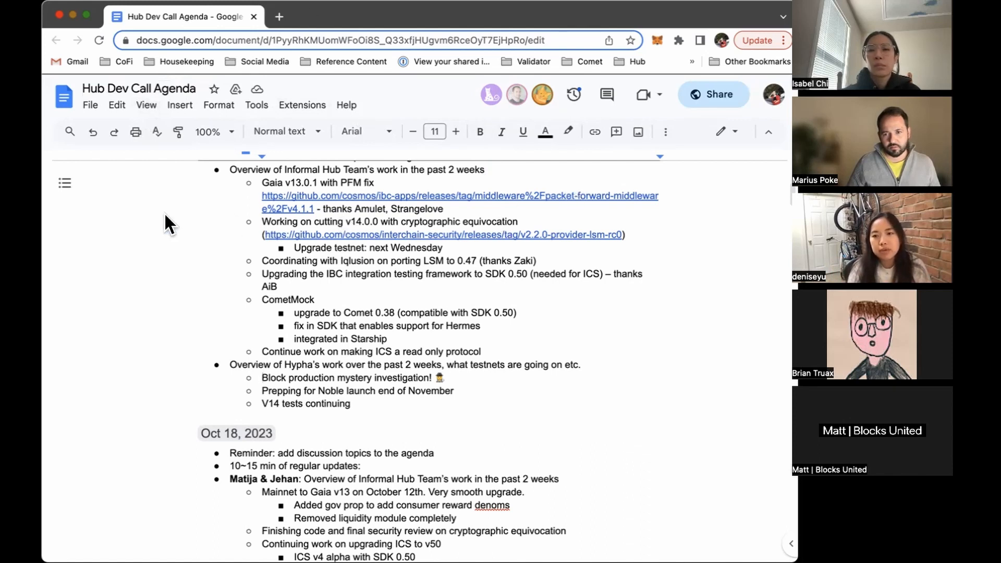
mouse_move(169, 227)
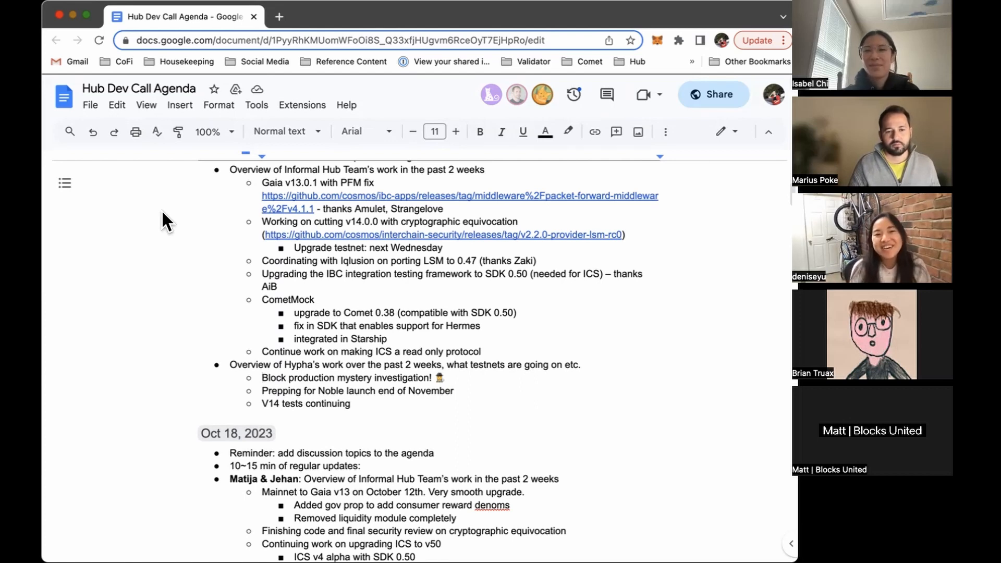
mouse_move(228, 51)
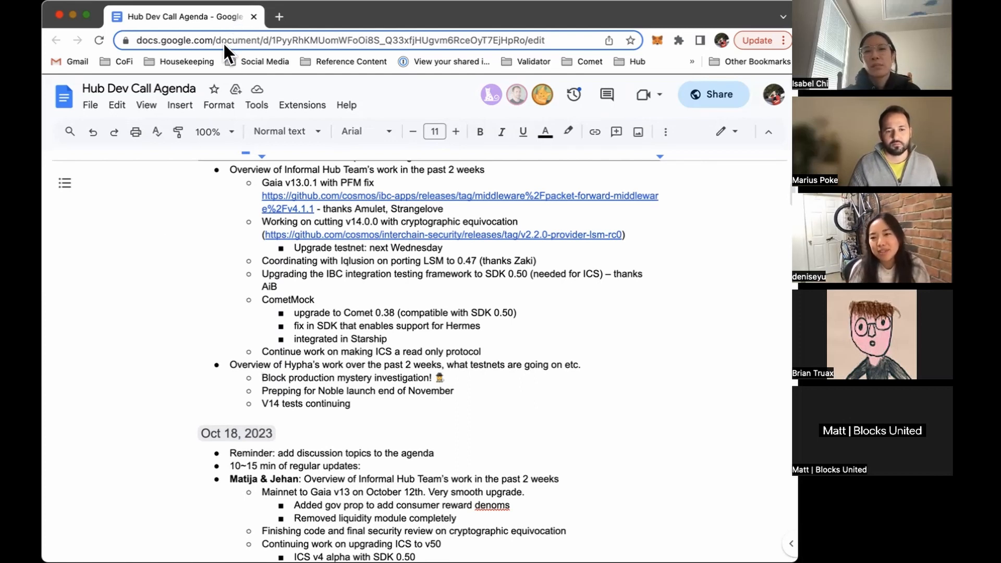